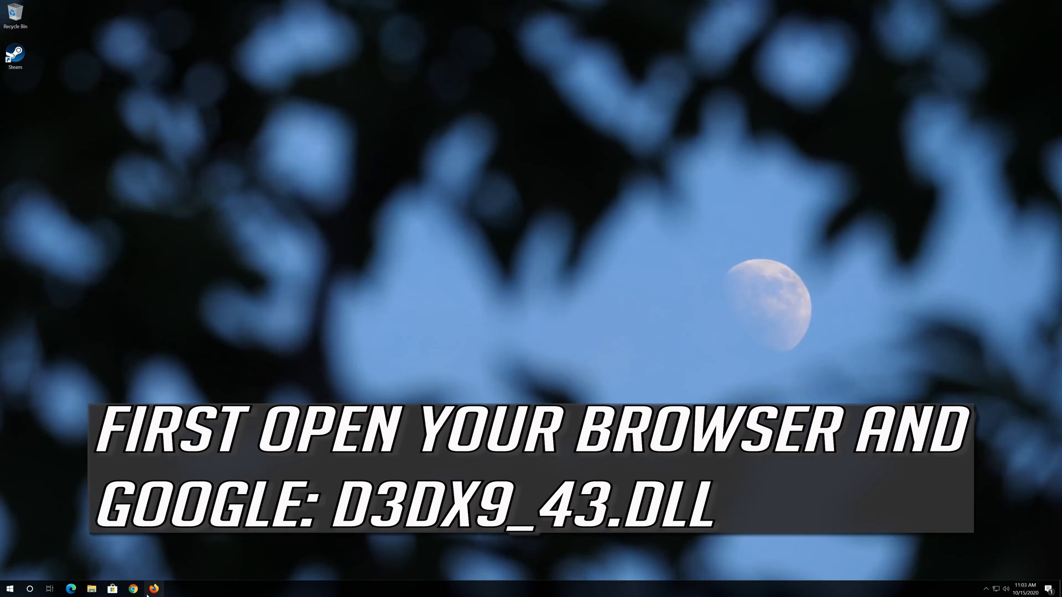
Launch Firefox and enter d3dx9_43.dll in the Google search box without submitting
click(153, 588)
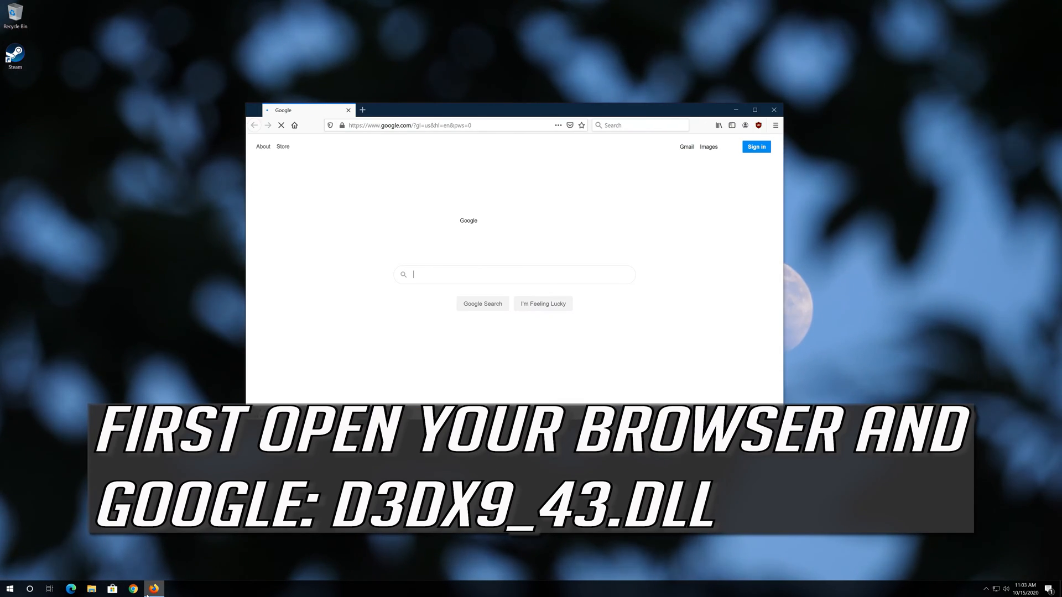
text(d)
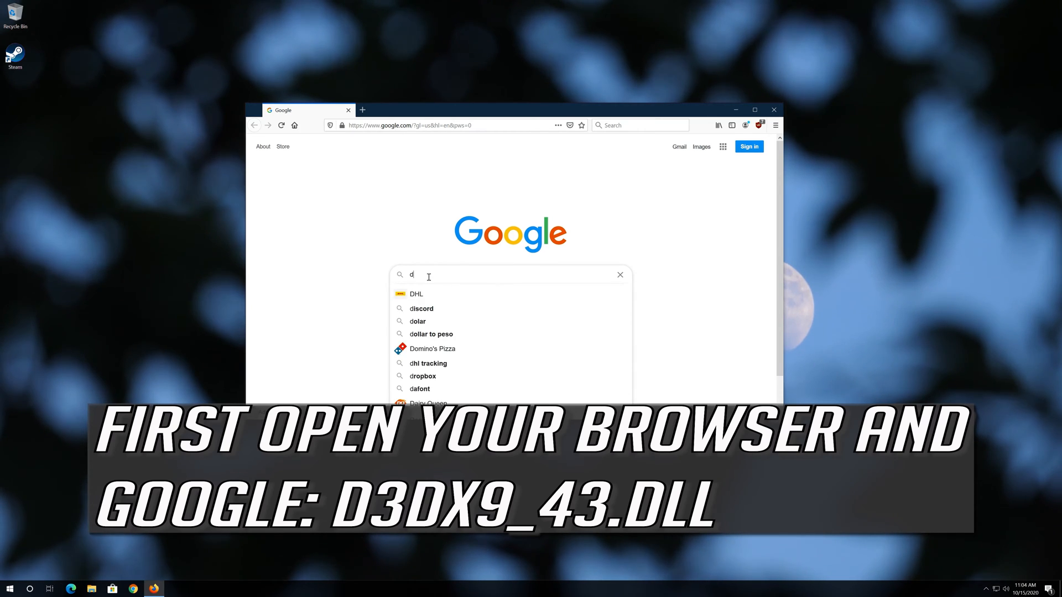
text(3dx)
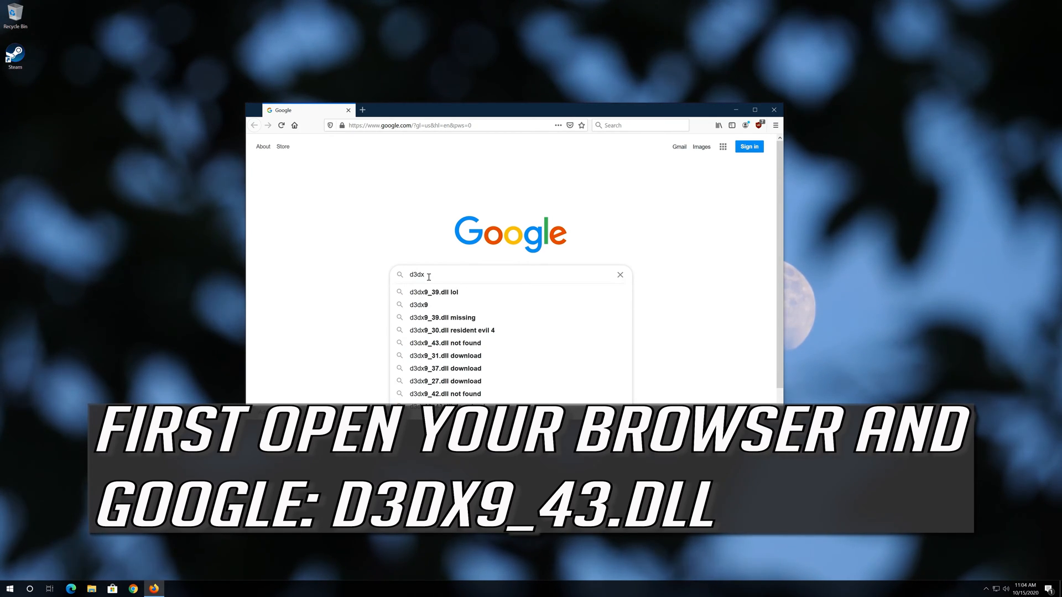
text(9)
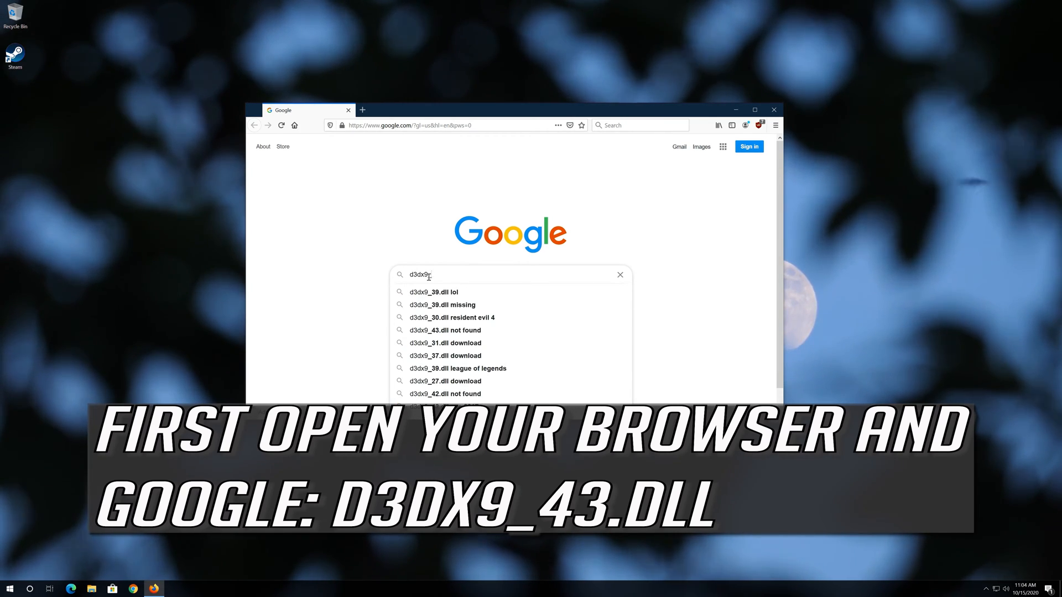
text(_43)
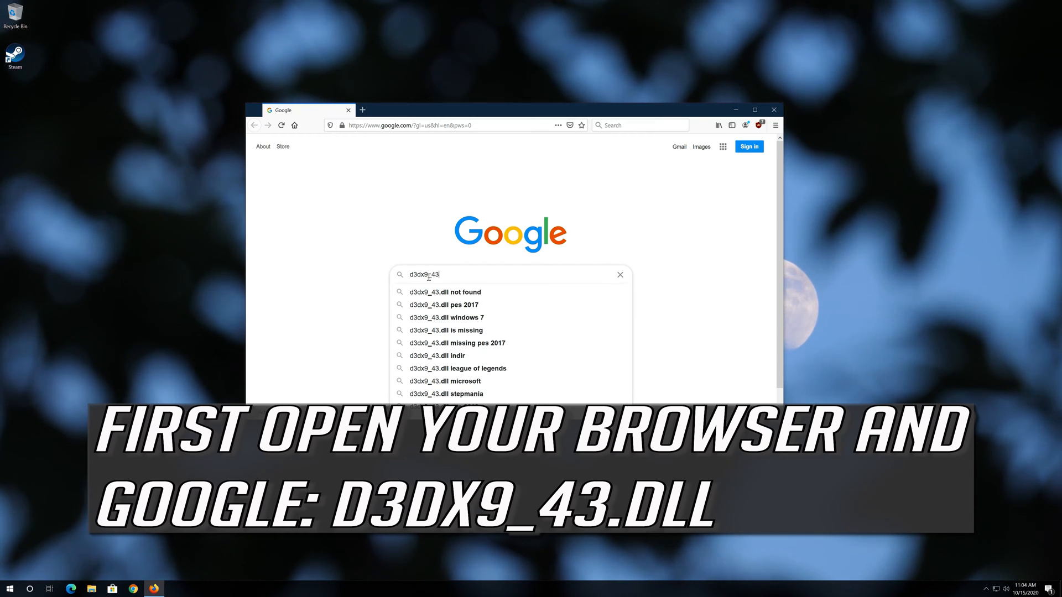
text(.dll)
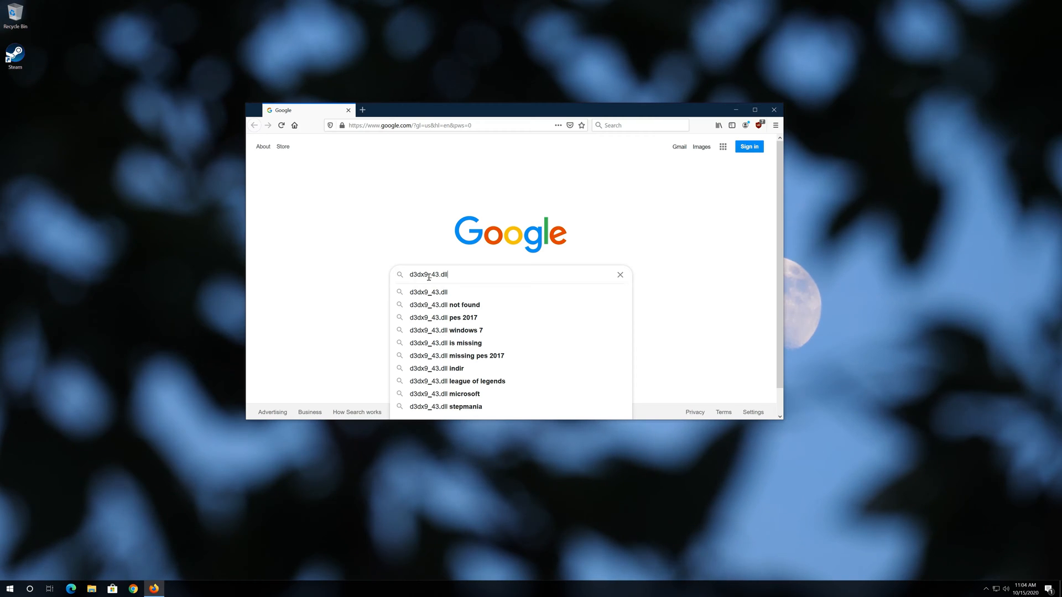
Search, open the DLL-files.com d3dx9_43.dll result and reach its download links
key(Return)
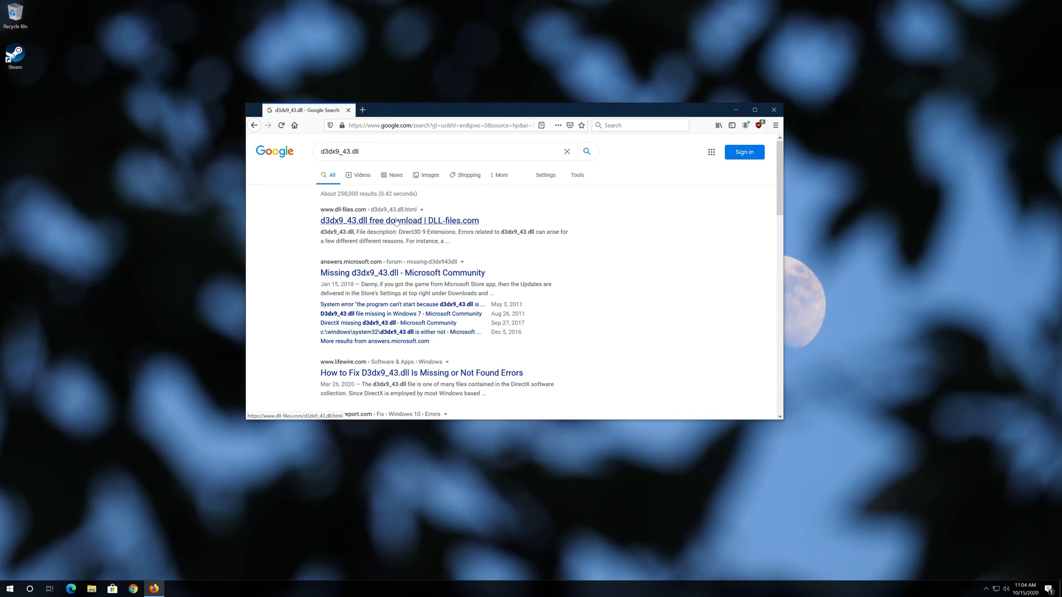
click(397, 220)
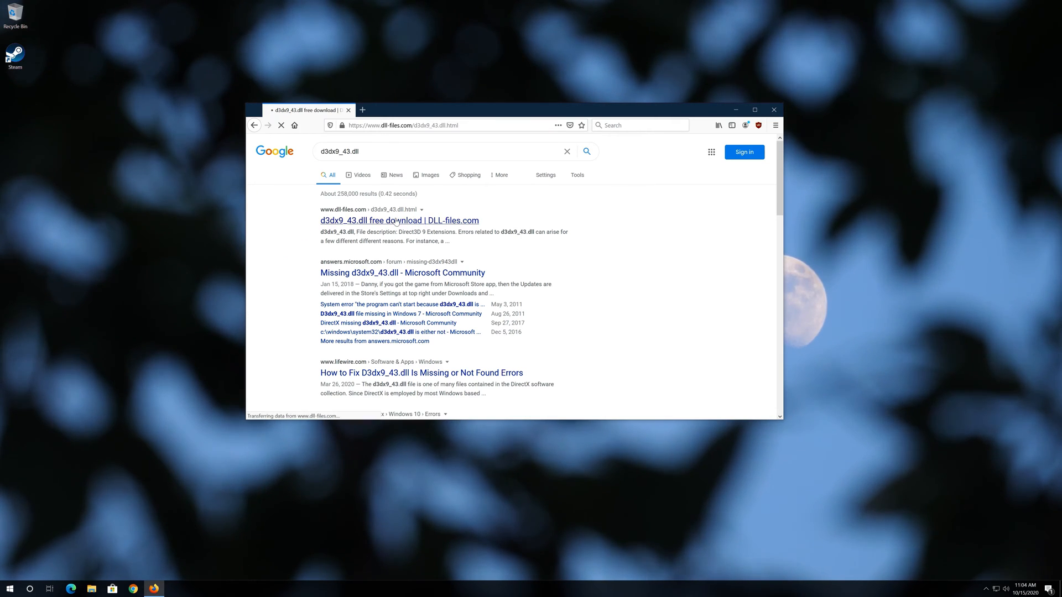
click(398, 220)
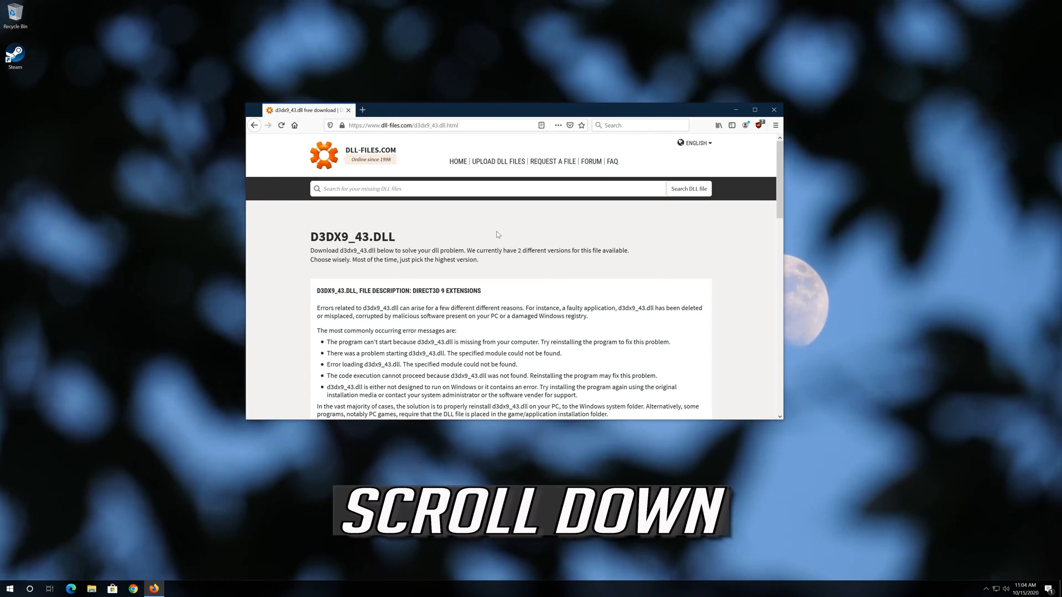
scroll(down, 3)
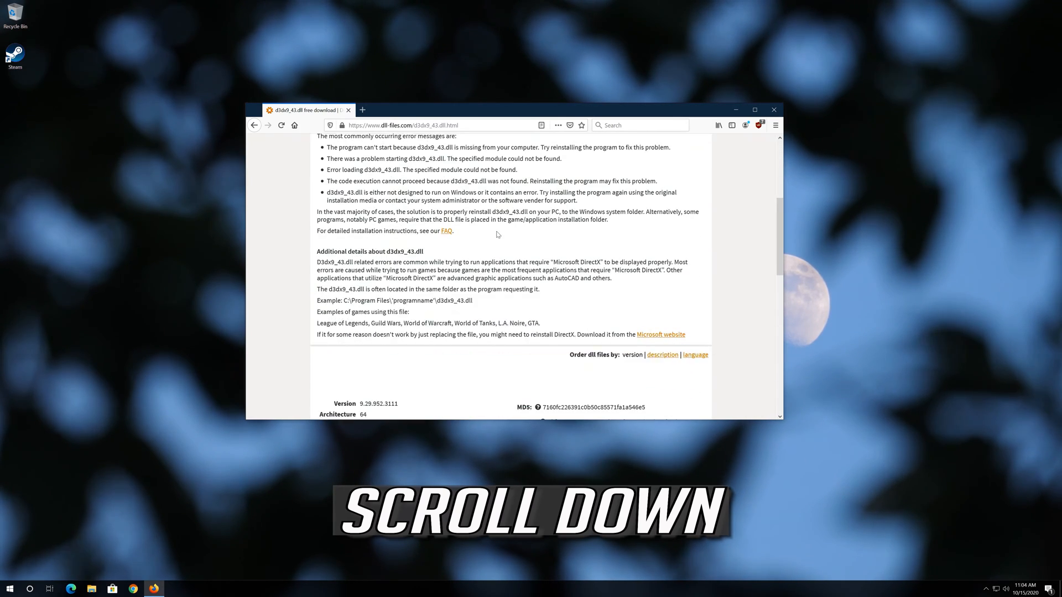
scroll(down, 3)
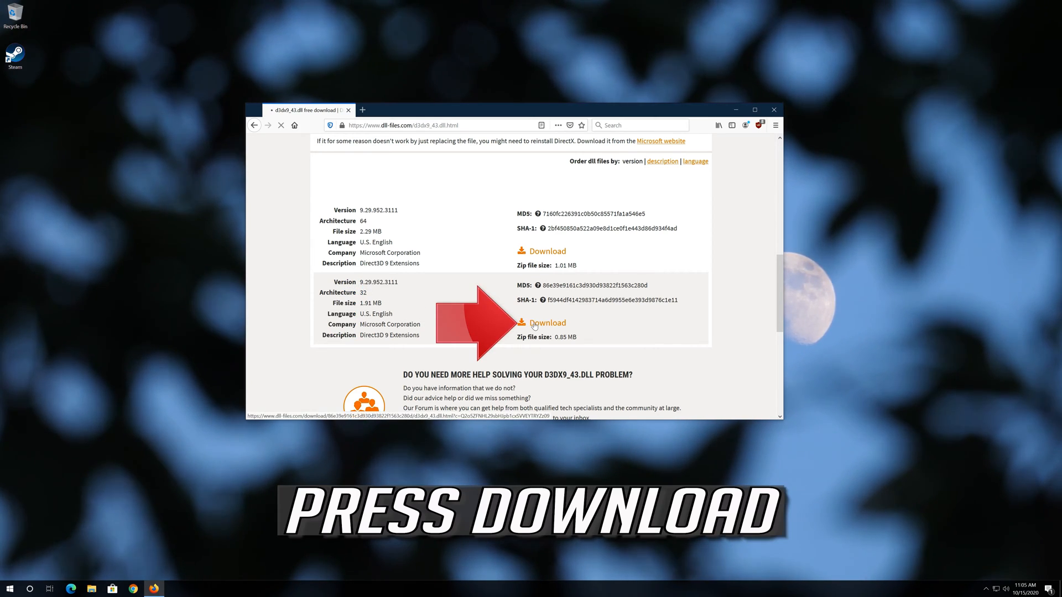
Download the 32-bit d3dx9_43 zip, choosing Save File and confirming
click(547, 322)
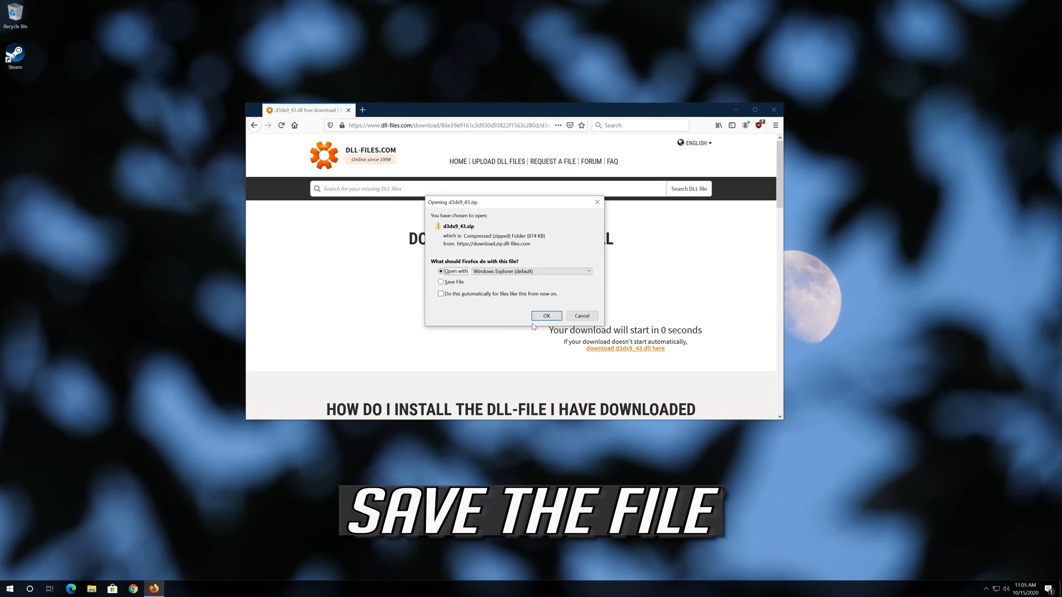
click(441, 282)
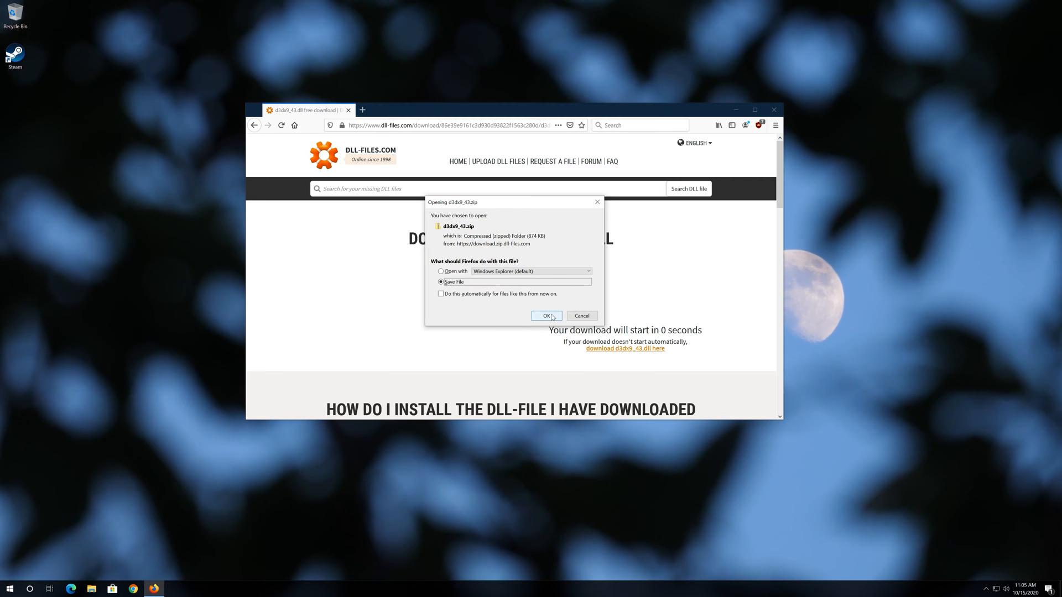
click(546, 315)
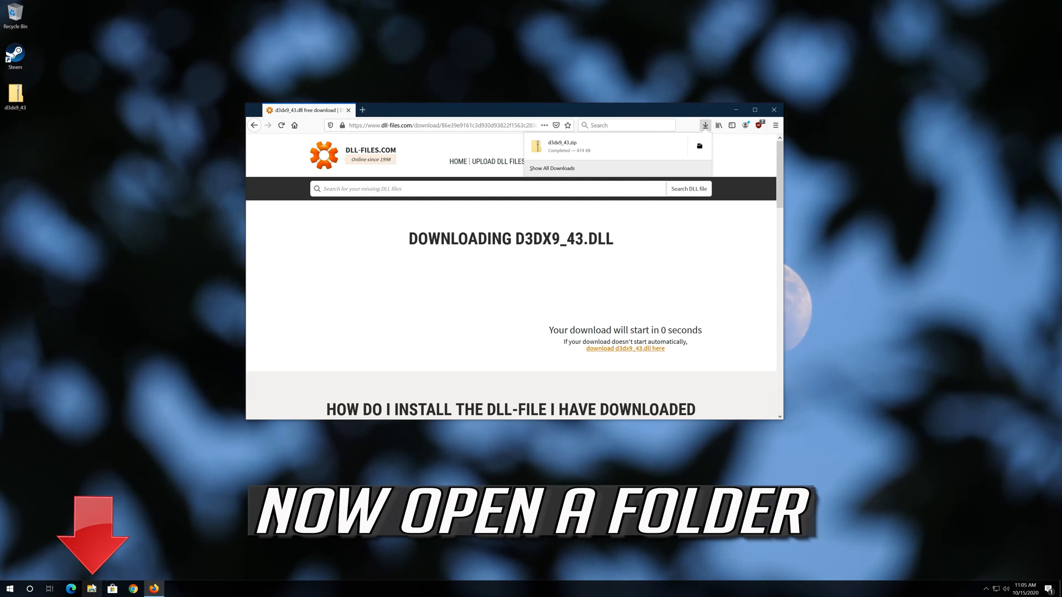
Browse File Explorer to C:\Windows\System32
click(91, 587)
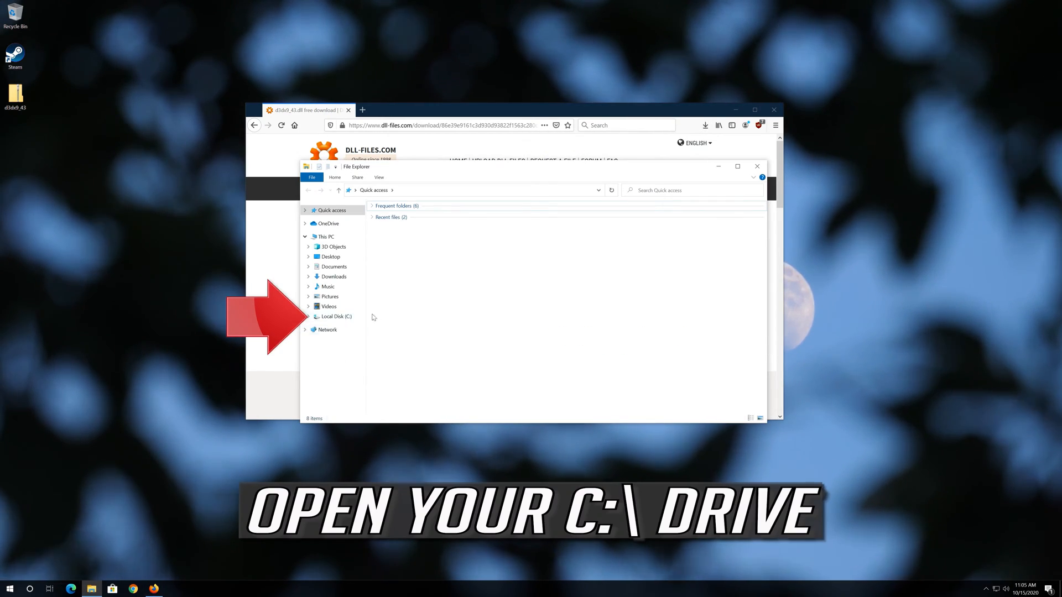
click(335, 316)
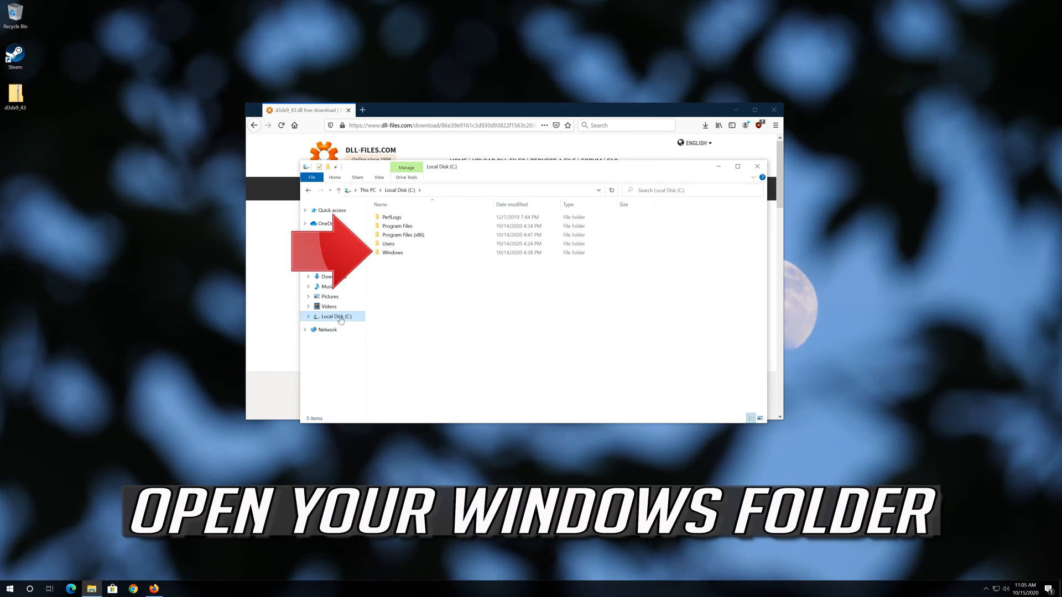
mouse_move(390, 261)
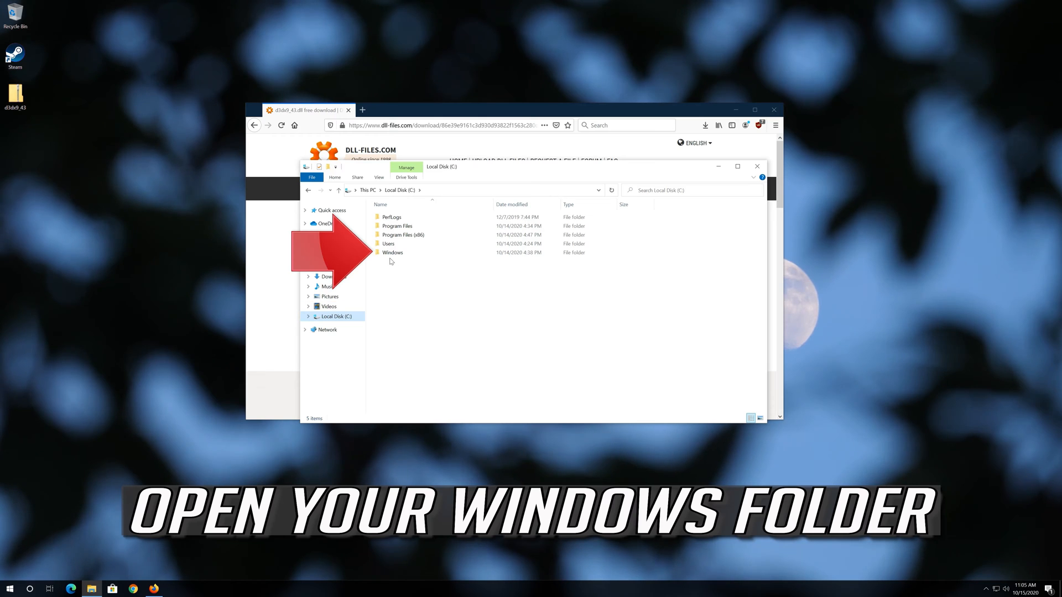
mouse_move(425, 255)
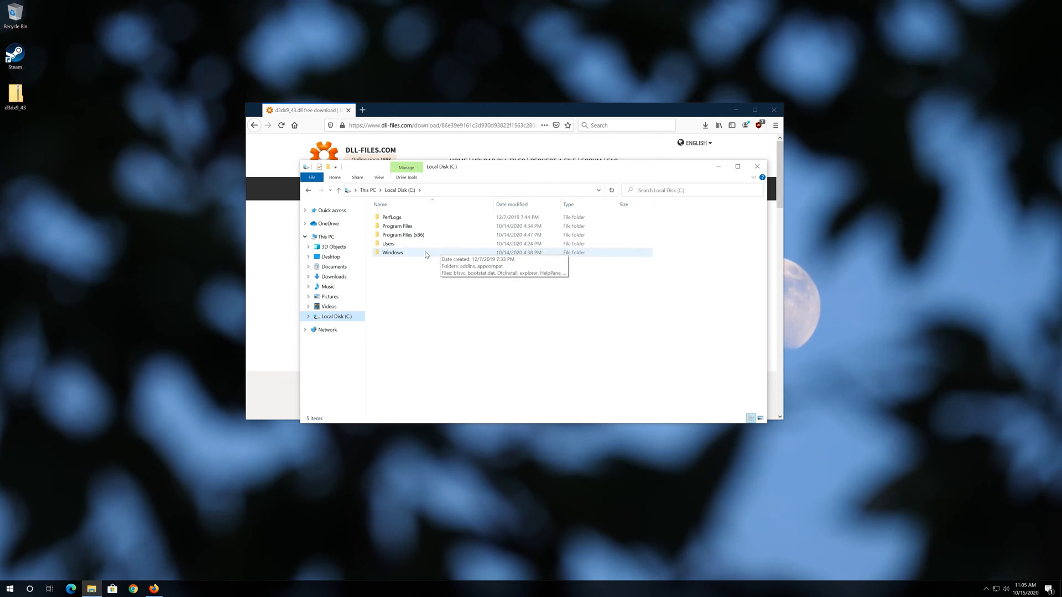
double_click(392, 252)
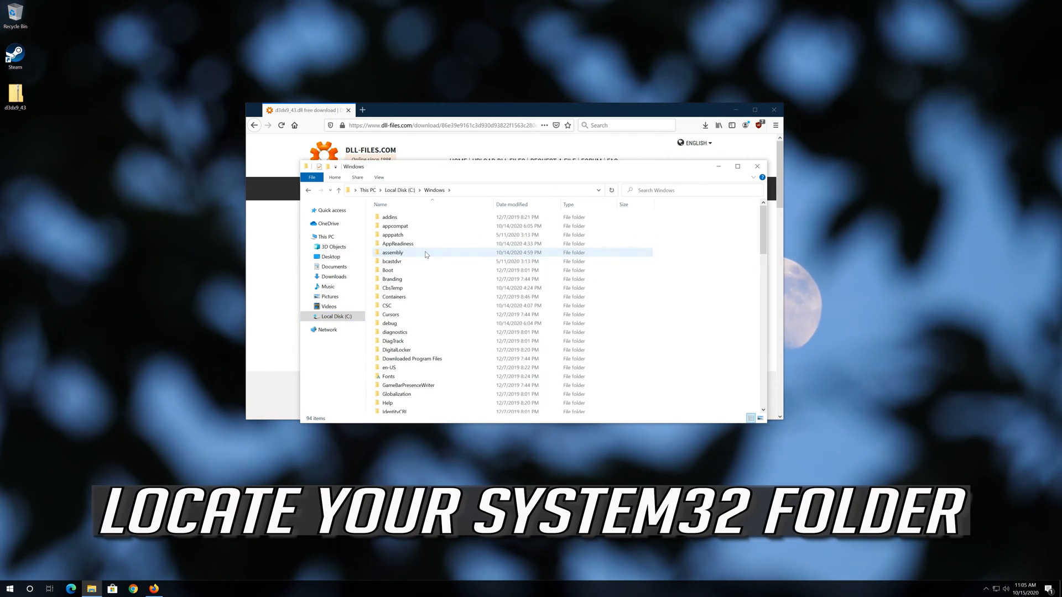
scroll(down, 3)
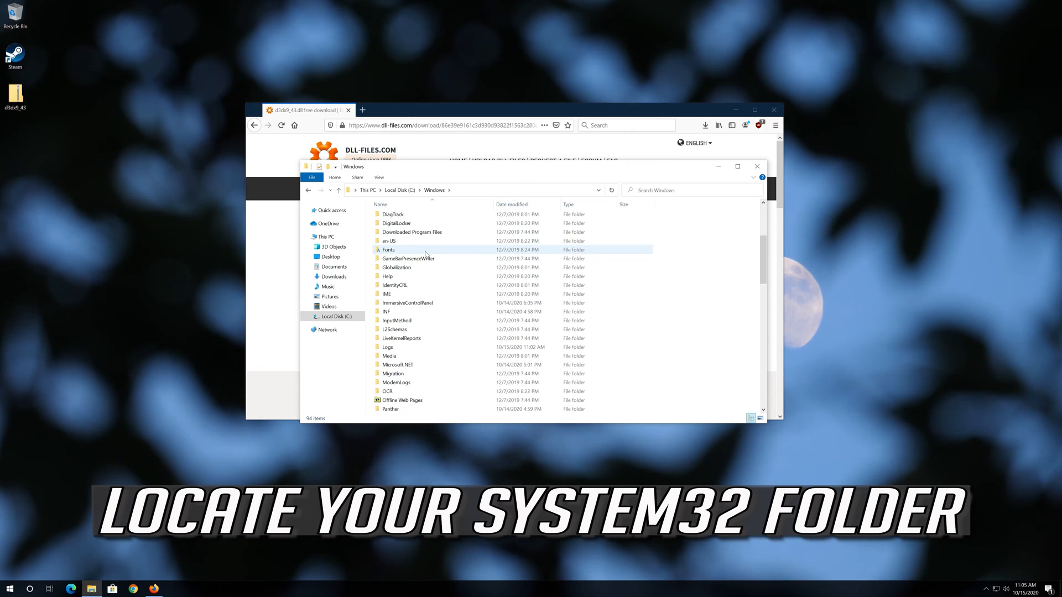
scroll(down, 3)
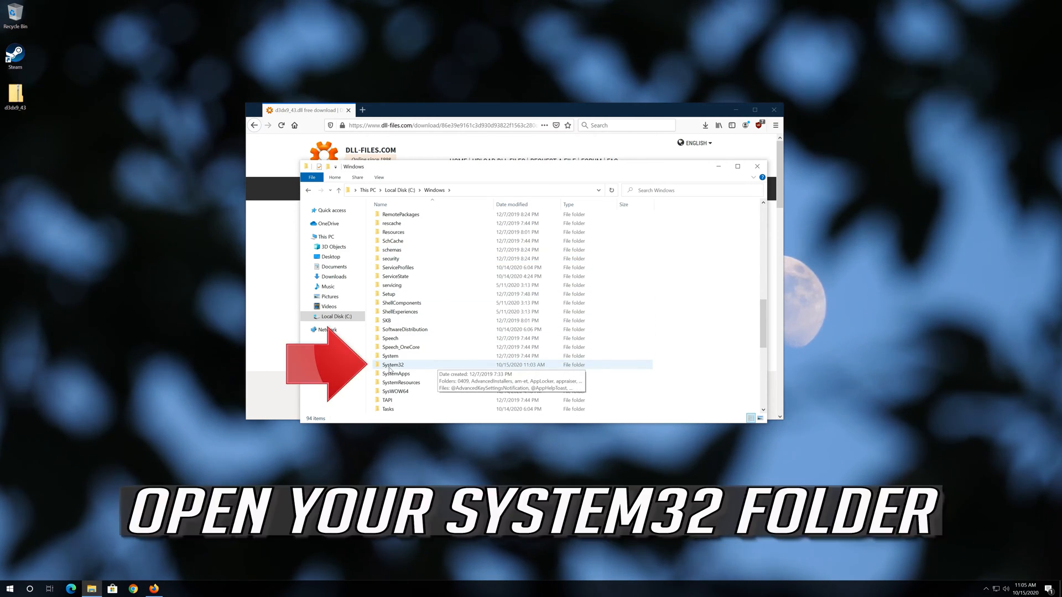
mouse_move(417, 366)
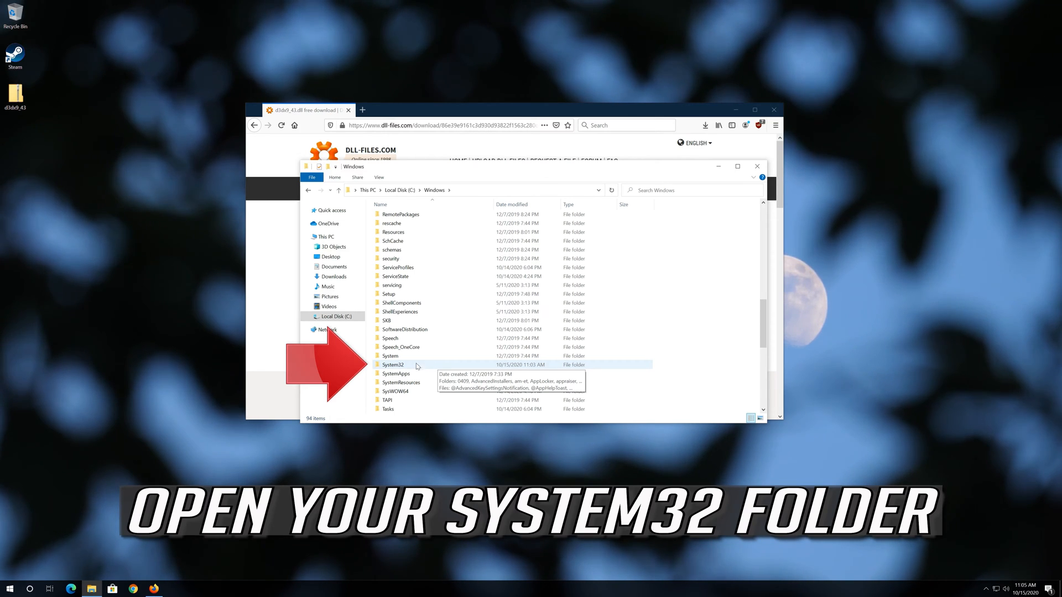
double_click(392, 364)
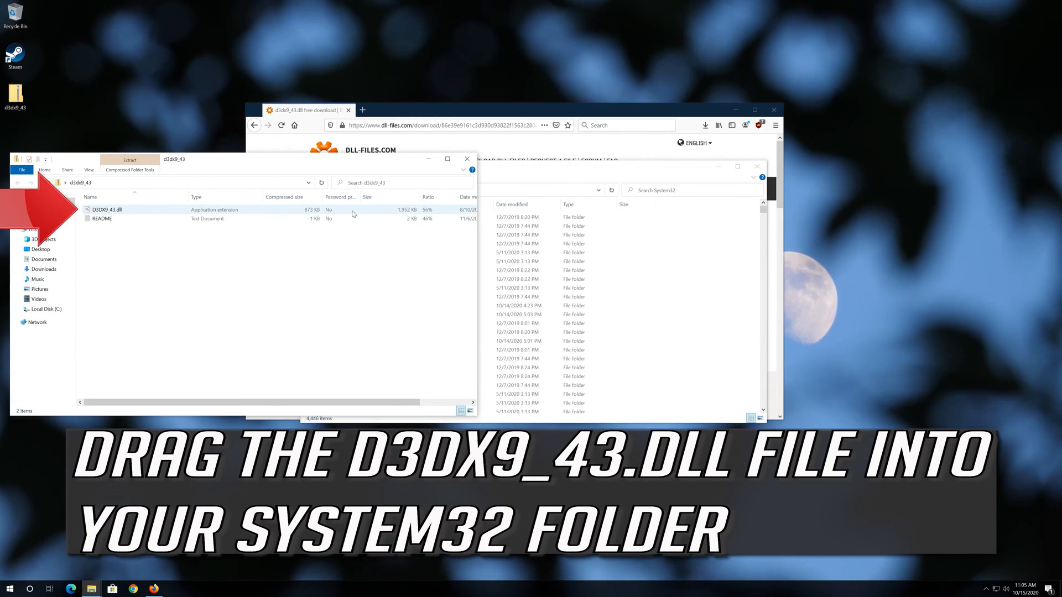
mouse_move(330, 210)
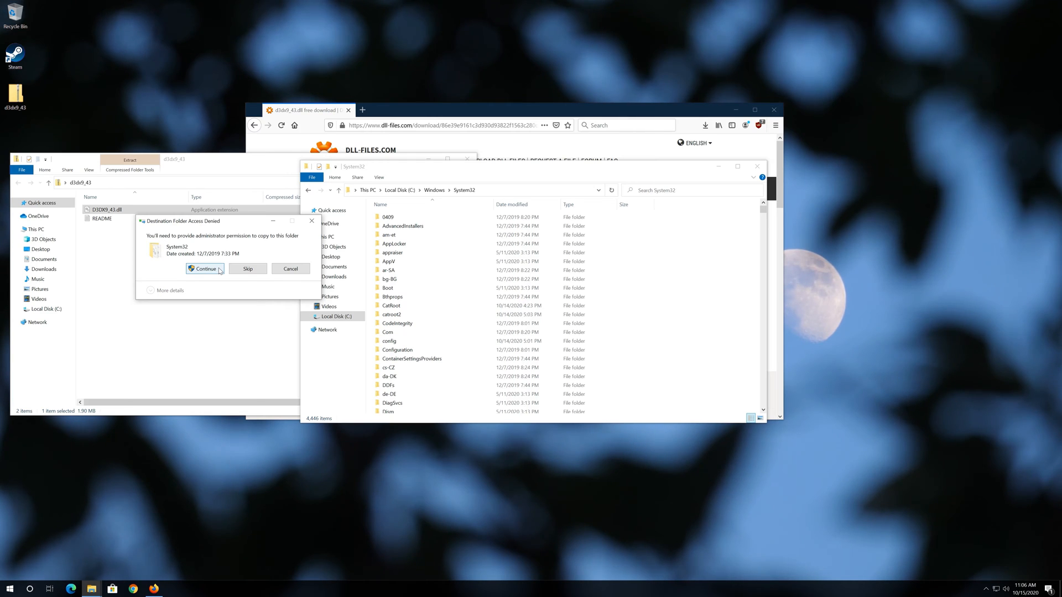
Grant administrator permission so D3DX9_43.dll copies into System32
click(203, 268)
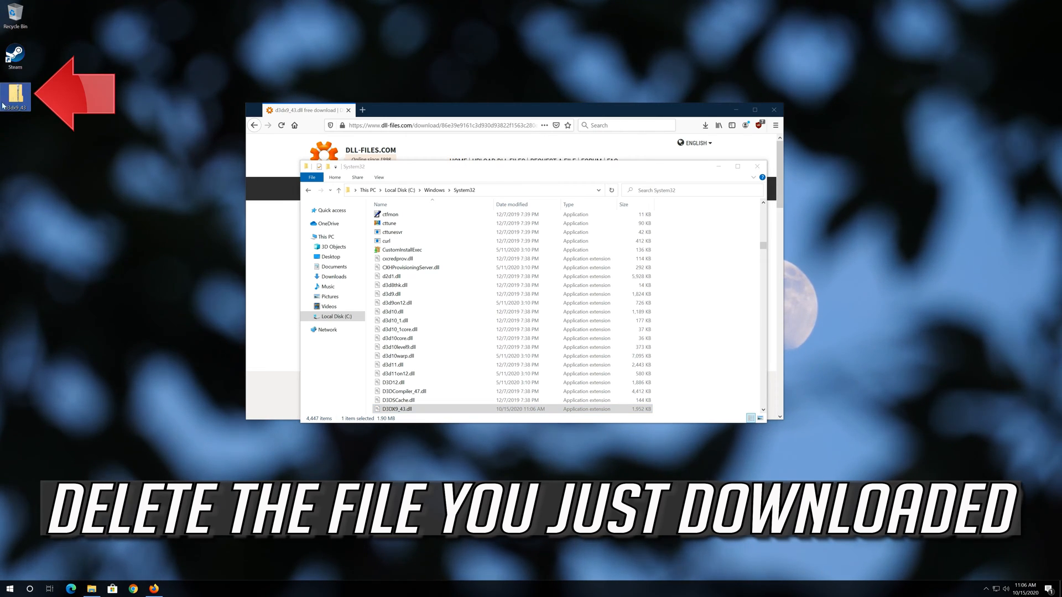
Delete the d3dx9_43 zip from the desktop and close the System32 window
right_click(15, 92)
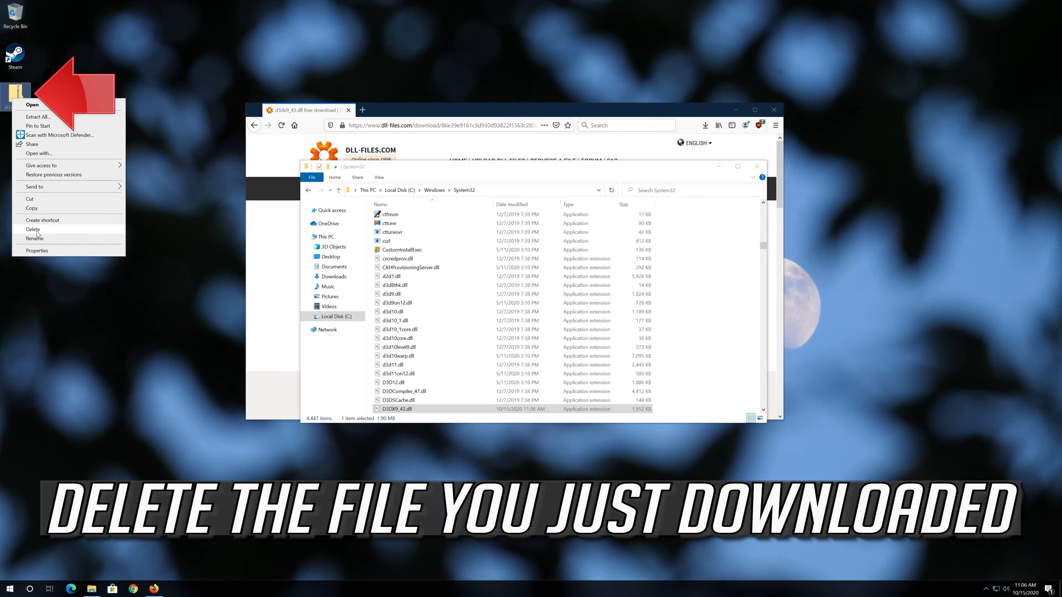
click(32, 229)
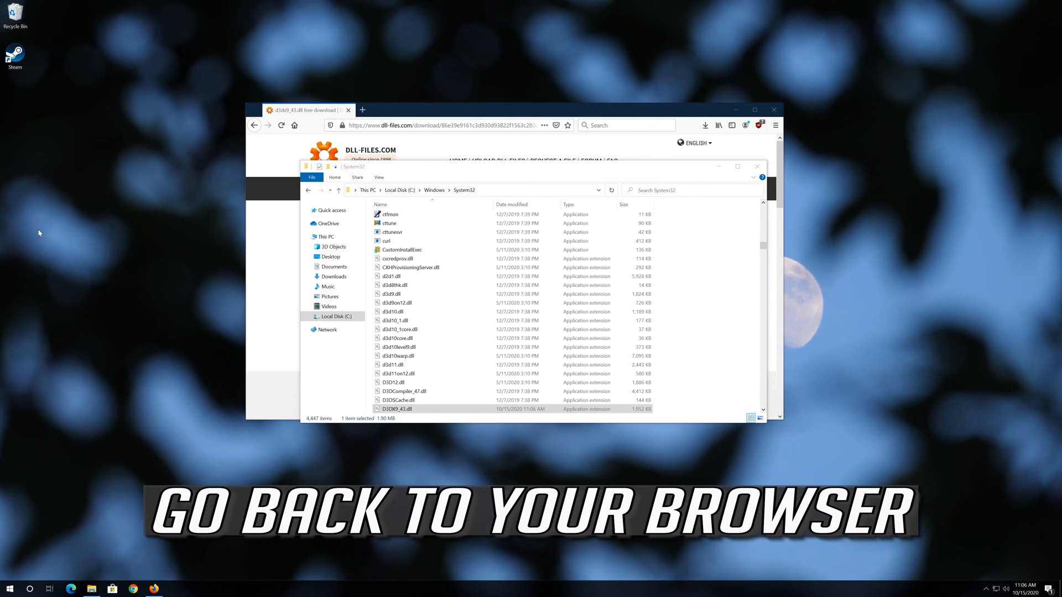
mouse_move(709, 152)
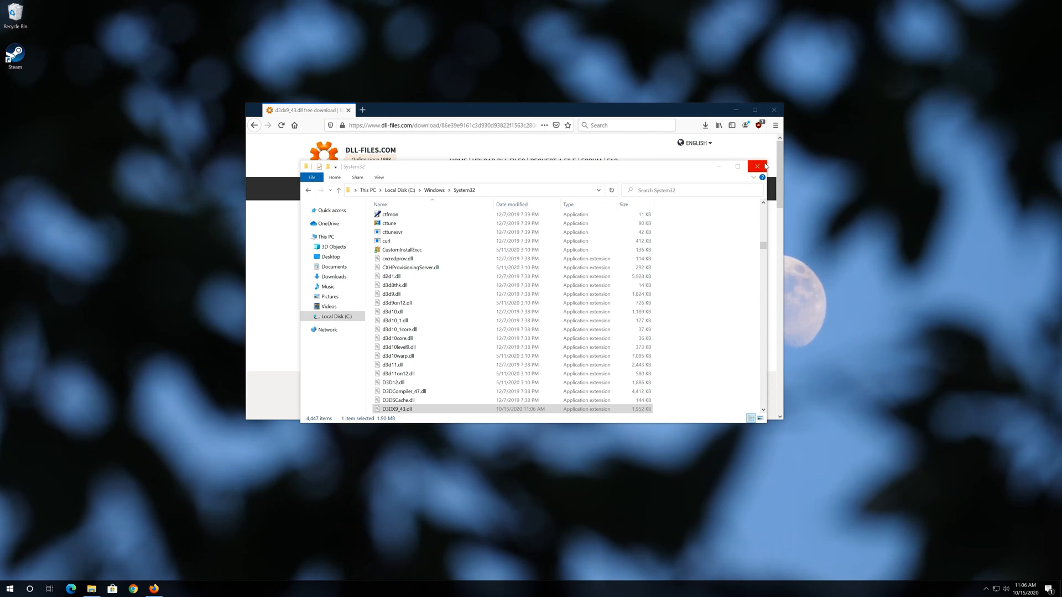
click(760, 167)
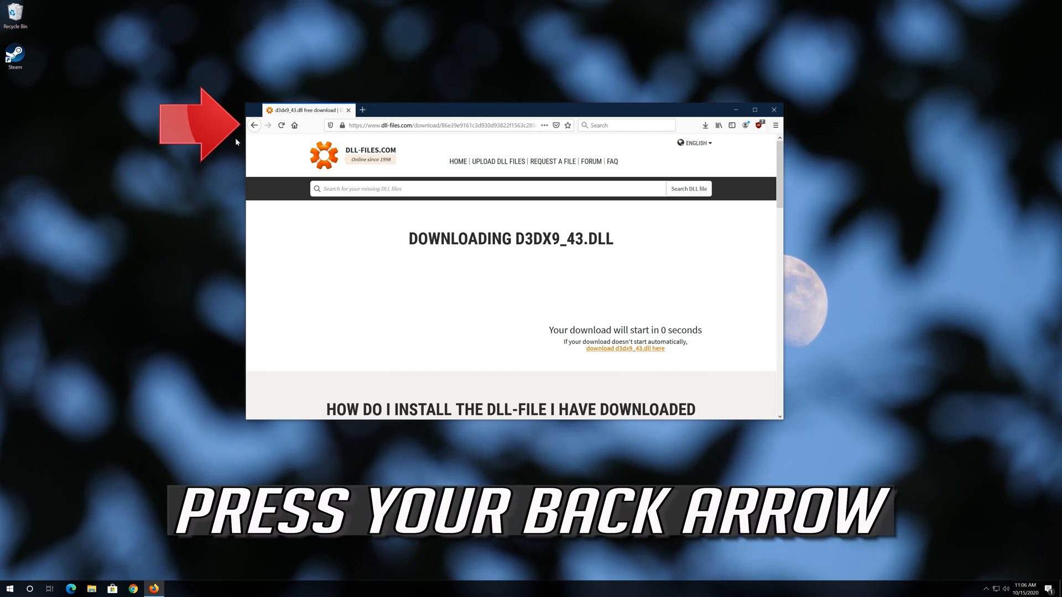
mouse_move(255, 125)
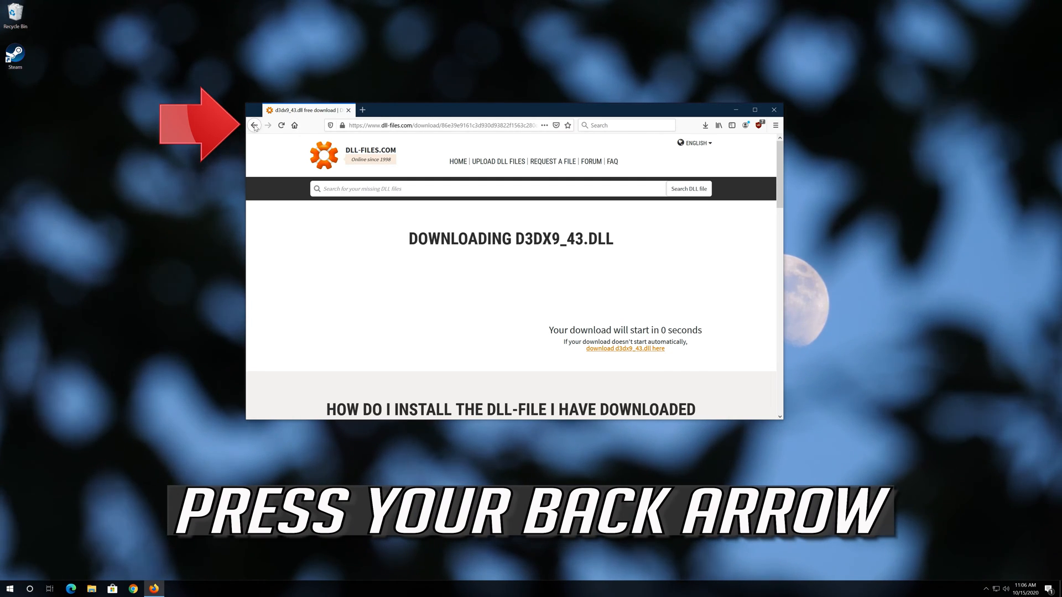
Go back to the DLL-files.com page listing the 64-bit and 32-bit downloads
click(254, 125)
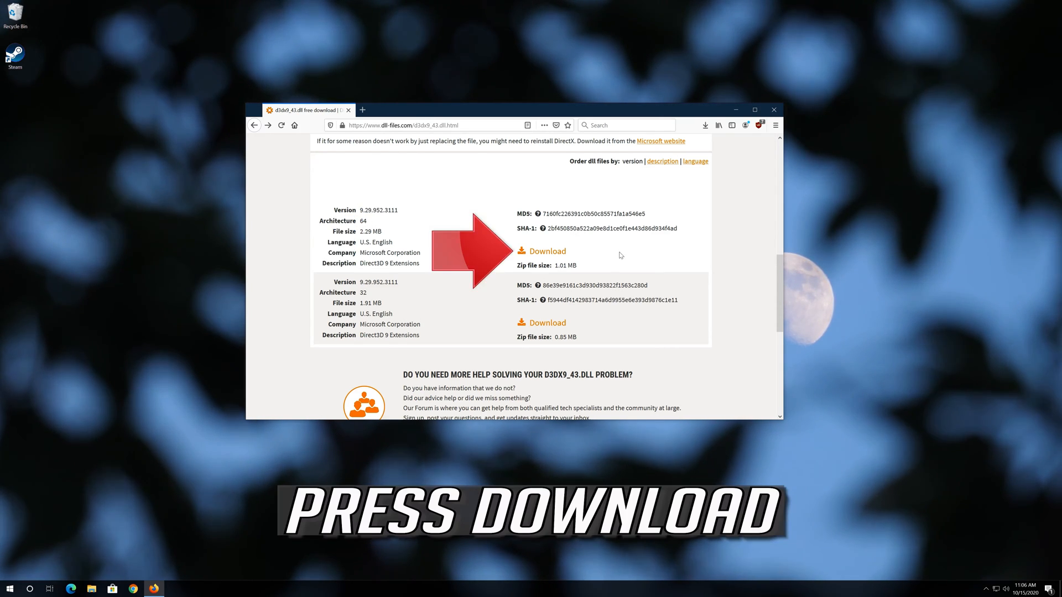
mouse_move(545, 258)
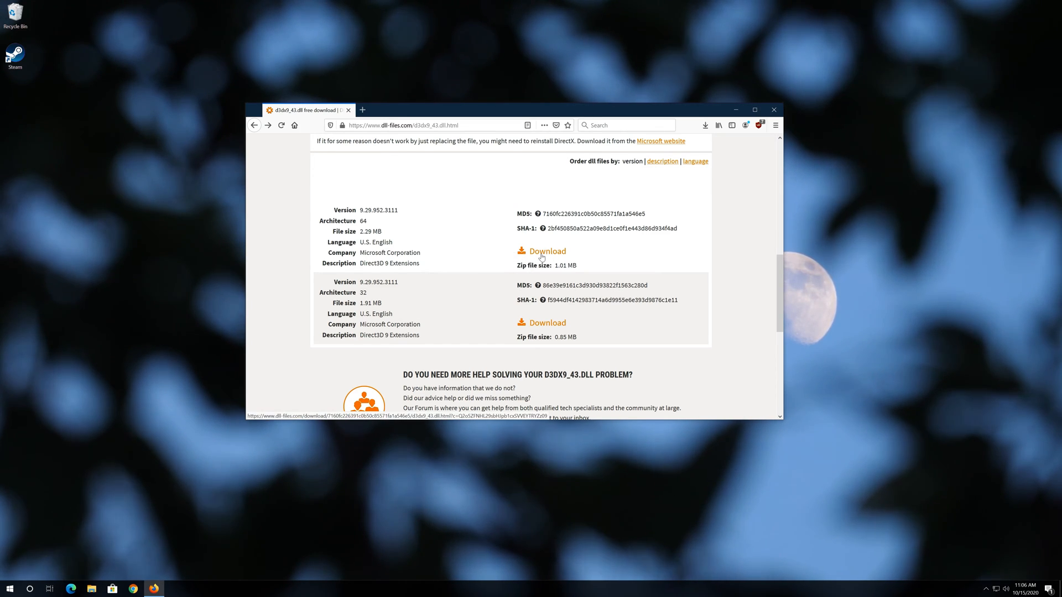
Download the 64-bit d3dx9_43 zip and save it to the desktop
click(545, 251)
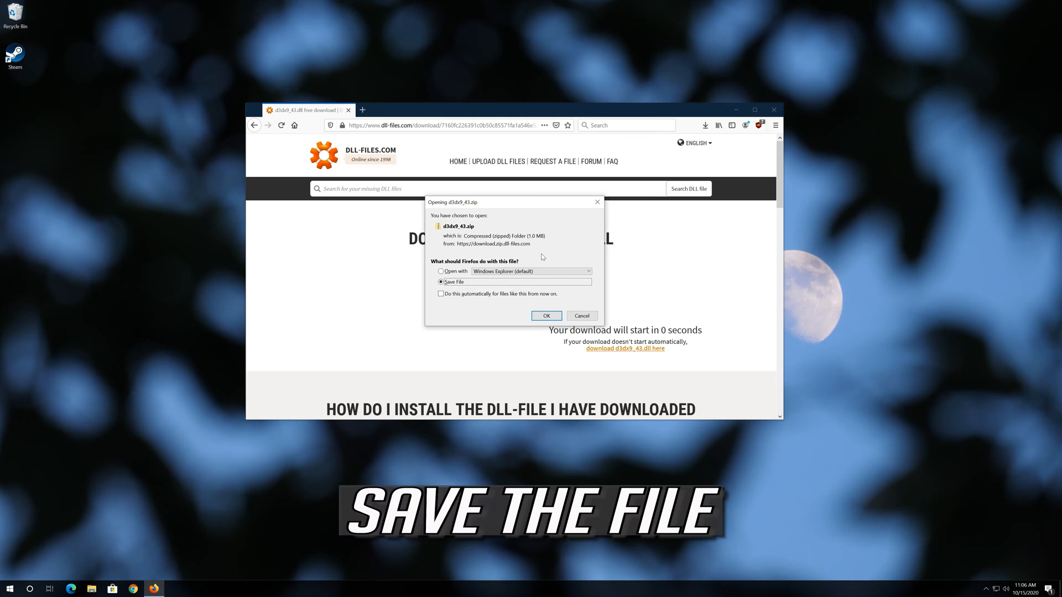
mouse_move(546, 315)
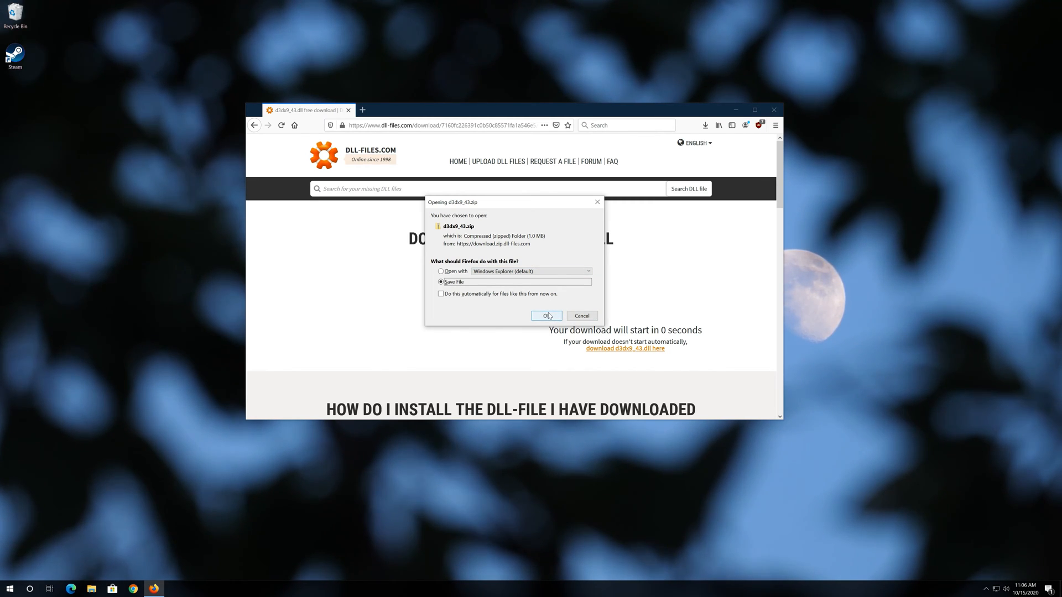
click(545, 315)
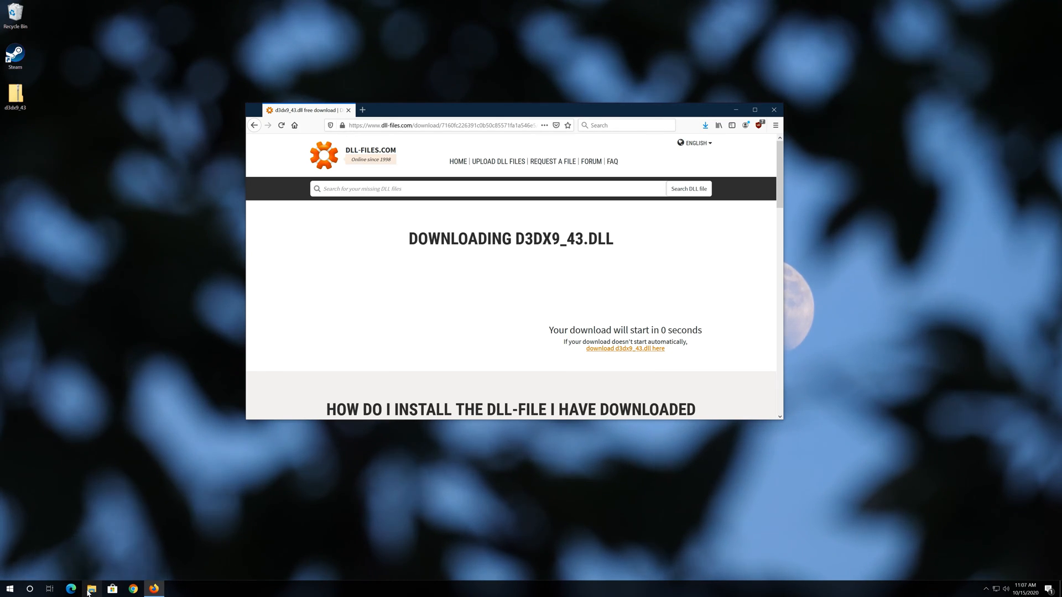
mouse_move(92, 589)
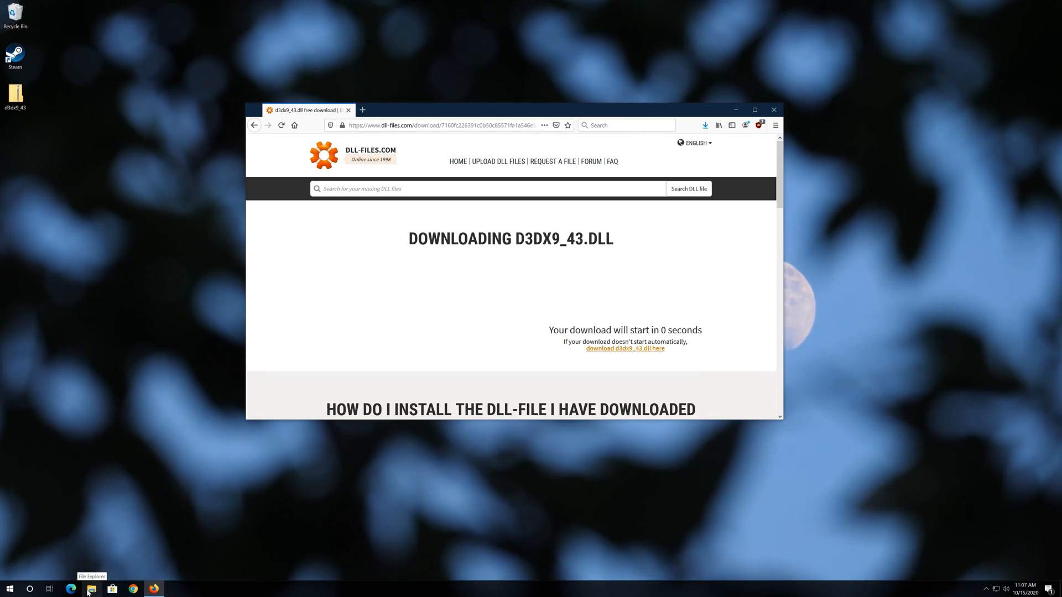
Browse File Explorer to C:\Windows and select the SysWOW64 folder
click(92, 588)
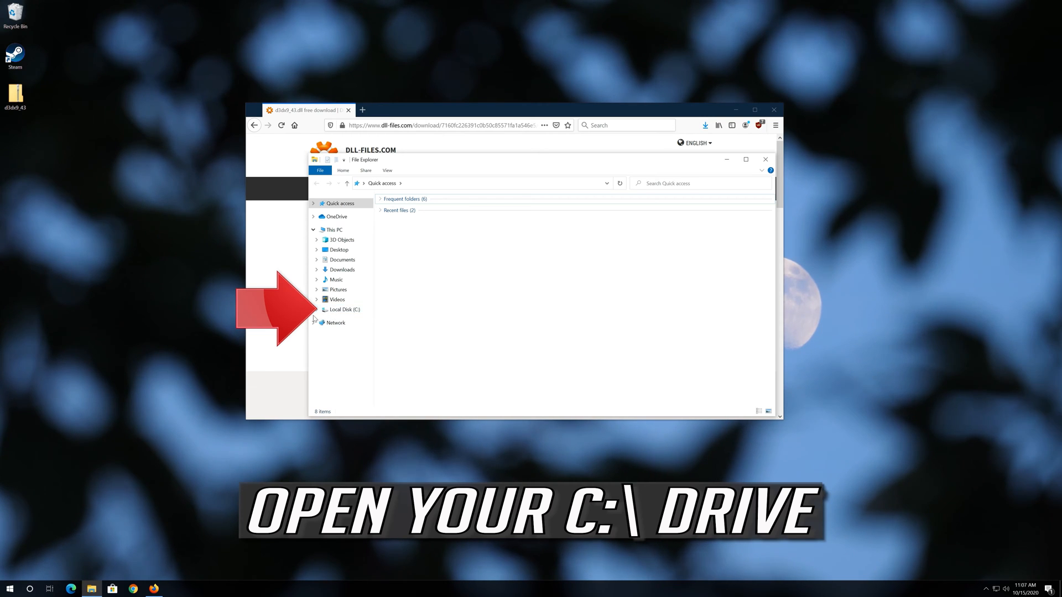
click(344, 309)
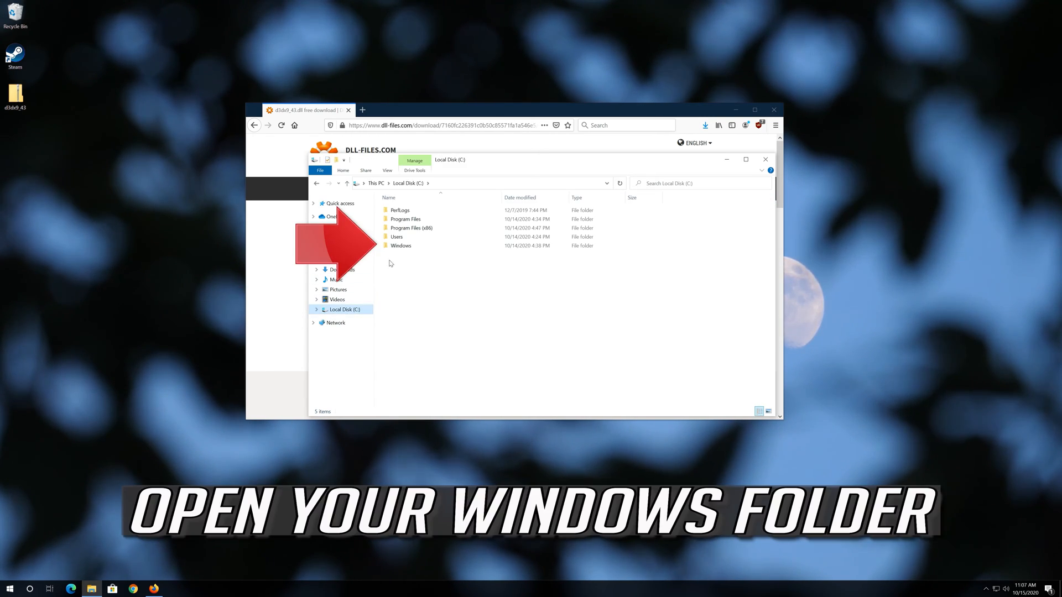
click(400, 245)
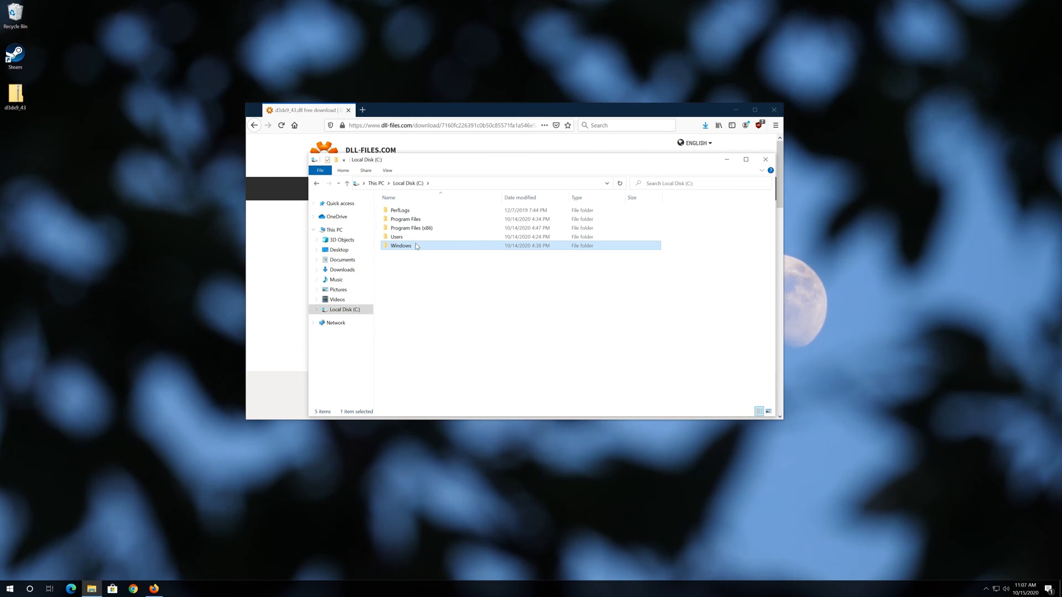
double_click(401, 246)
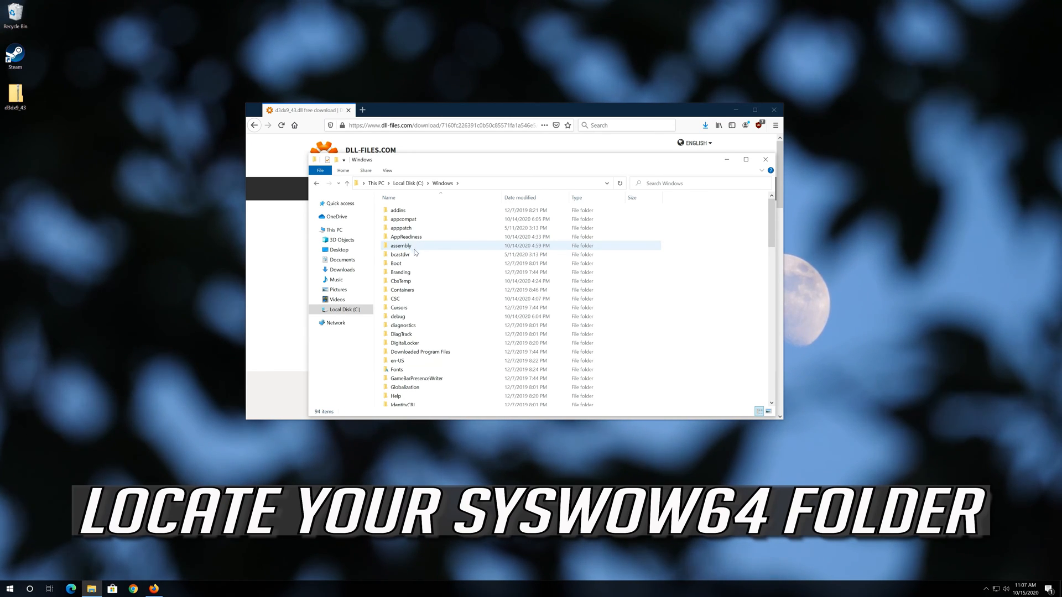
scroll(down, 3)
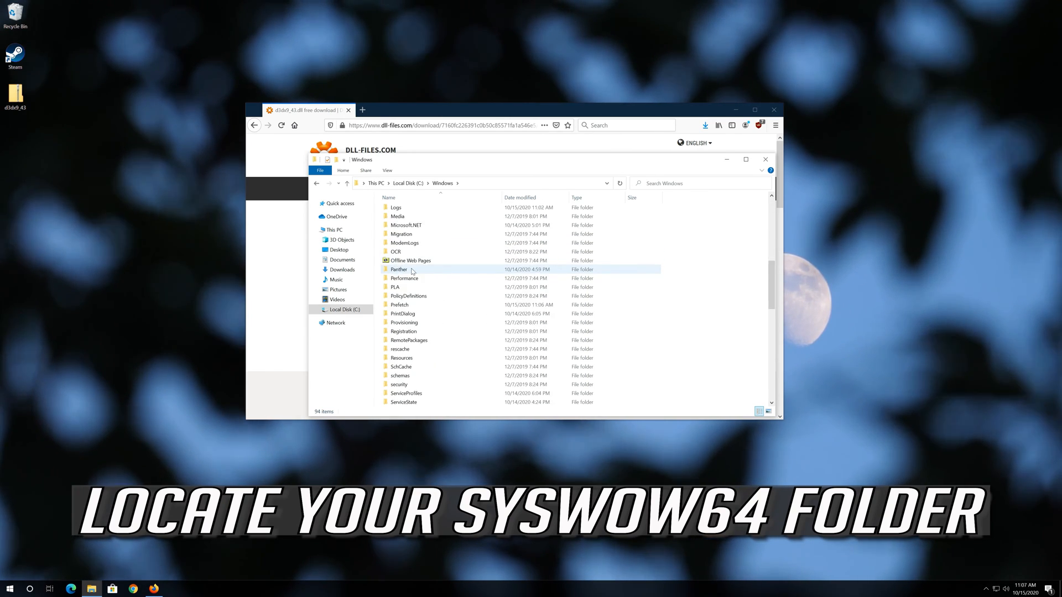
scroll(down, 3)
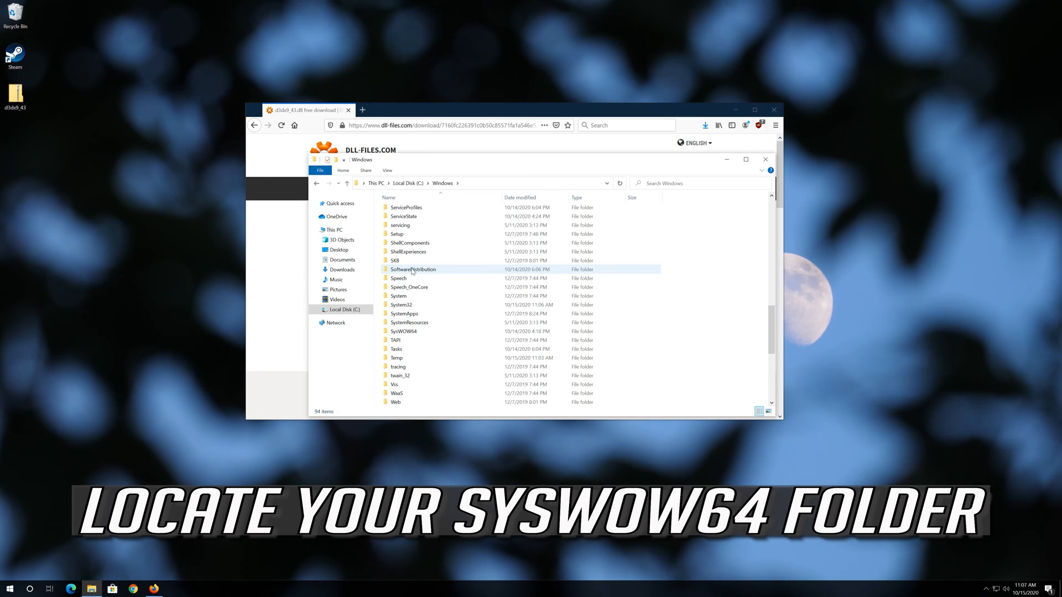
click(405, 331)
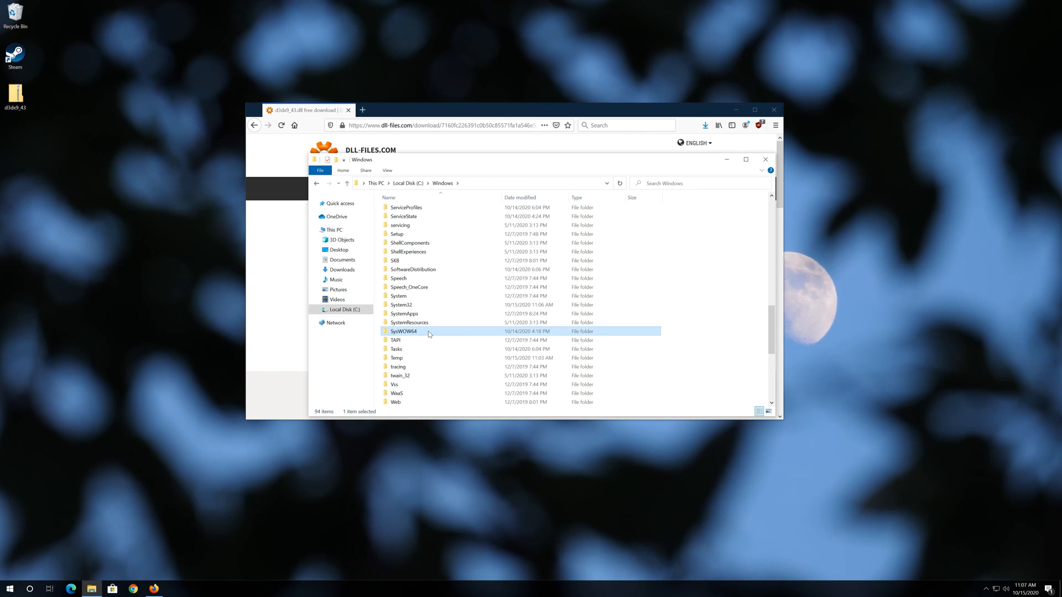
Enter SysWOW64 and pick D3DX9_43.dll from the 64-bit zip to copy it in
double_click(404, 331)
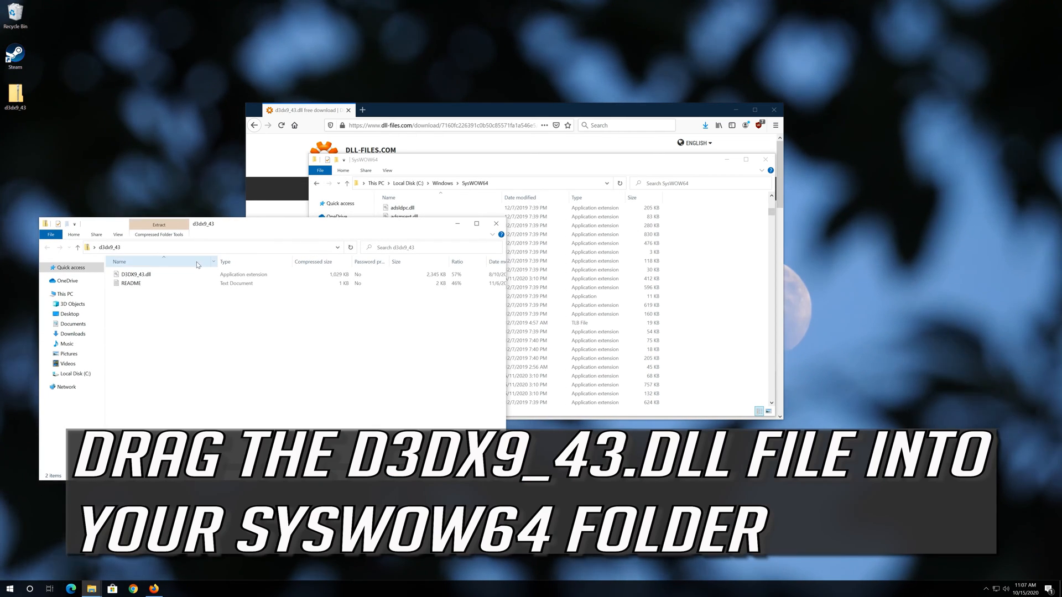
click(135, 274)
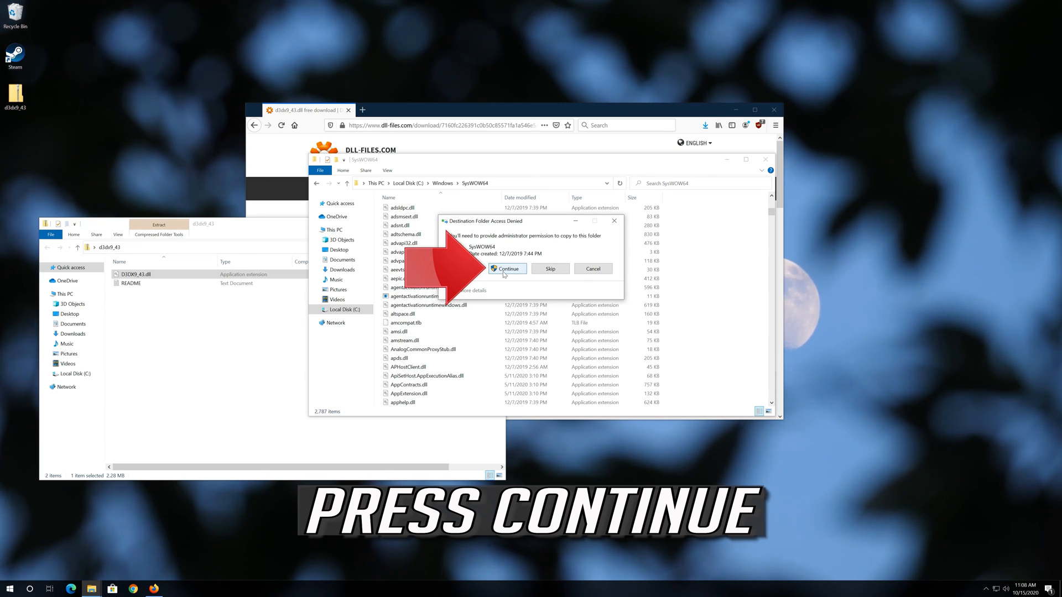
Approve the administrator copy of D3DX9_43.dll into SysWOW64 and close the folder window
click(506, 269)
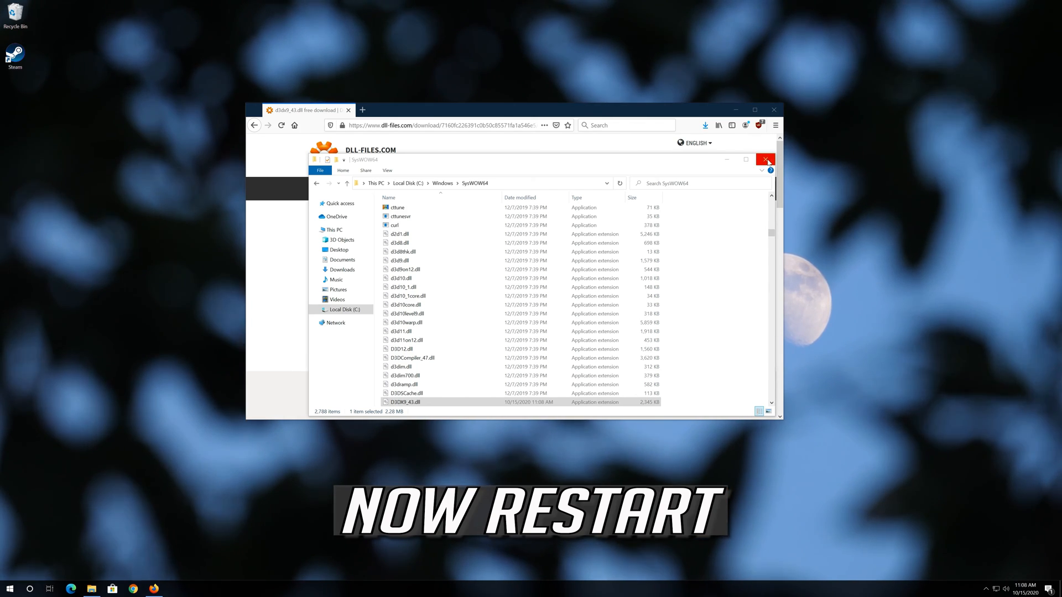
click(766, 160)
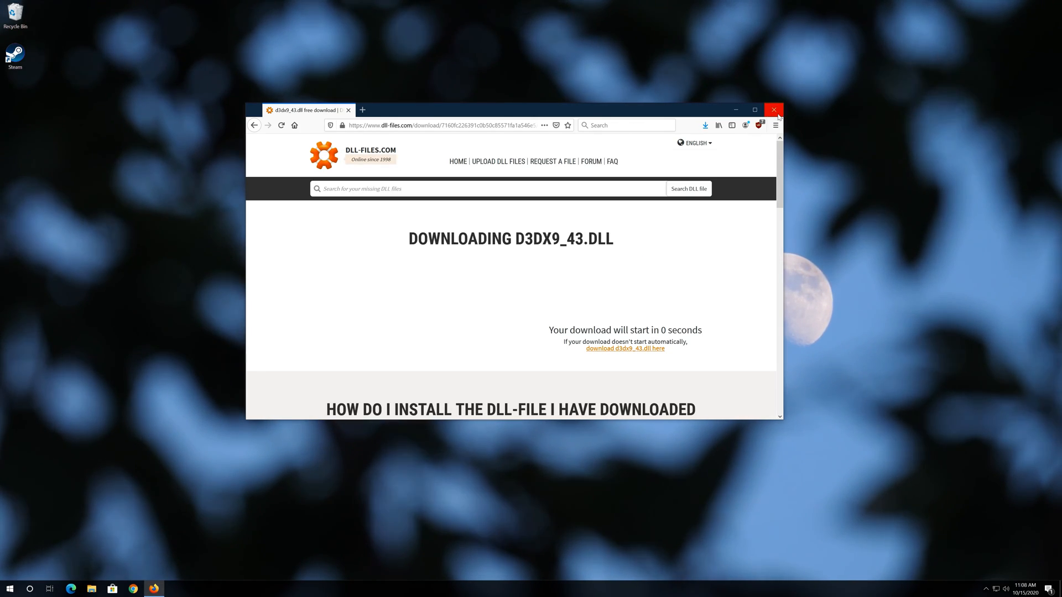
Close Firefox and restart Windows from the Start menu's Power options
click(774, 110)
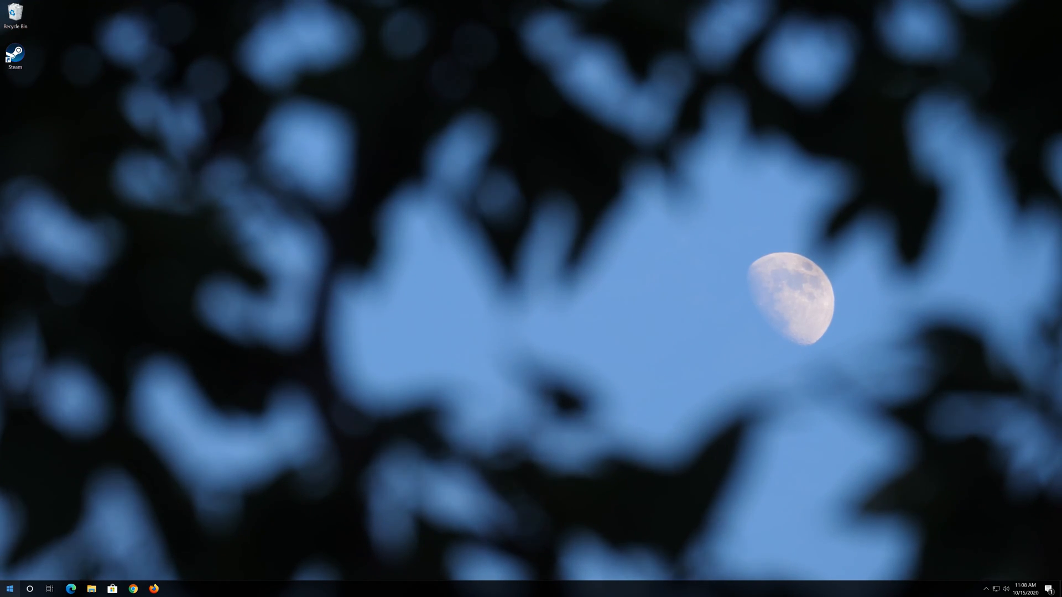
click(9, 588)
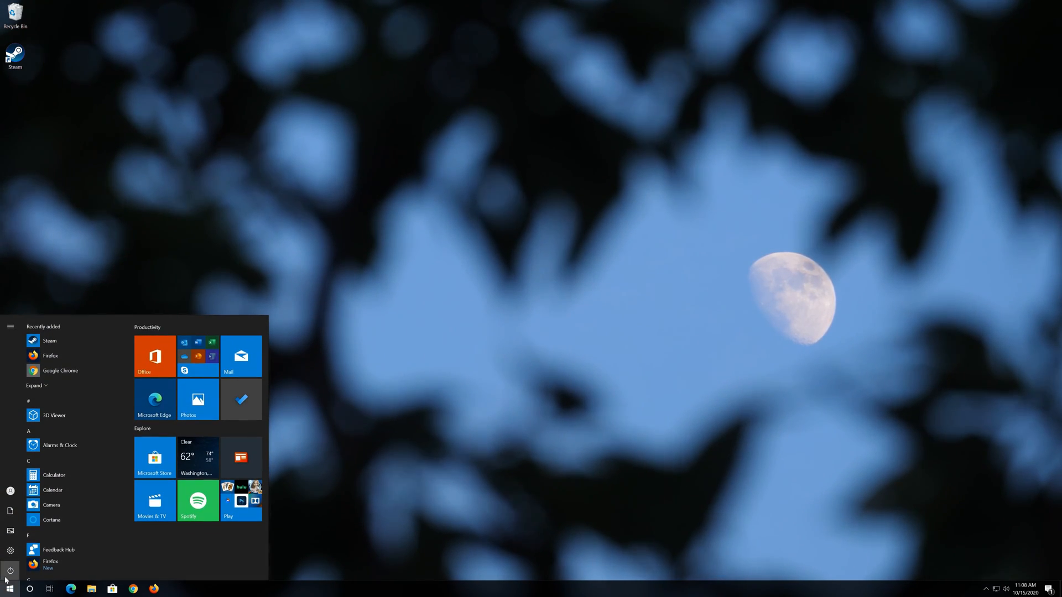
click(10, 571)
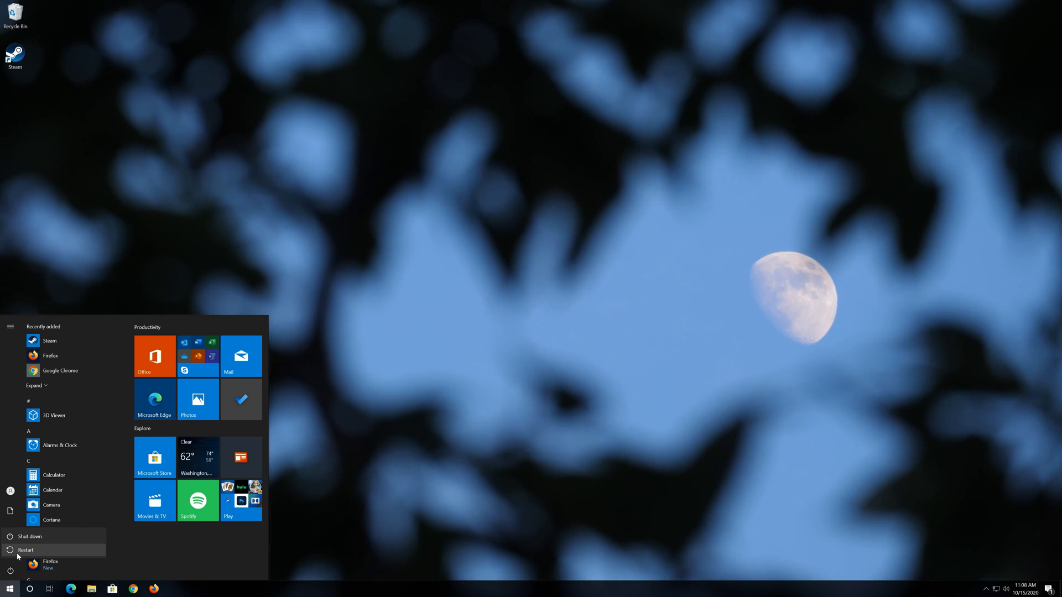
click(26, 550)
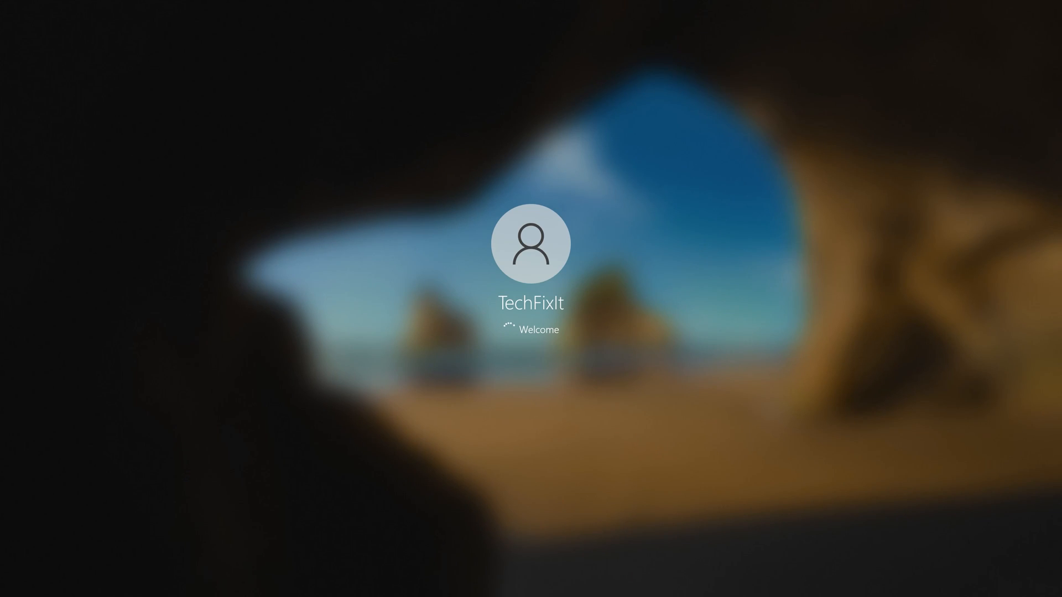